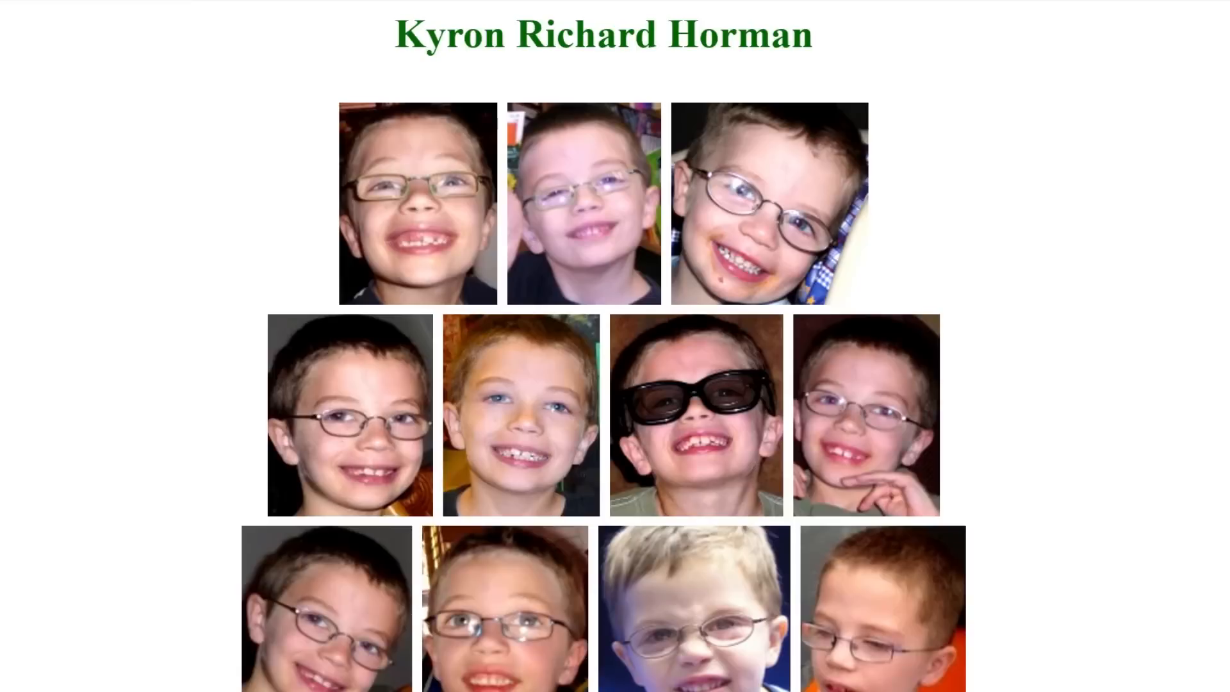
{"action": "scroll", "scroll_direction": "down", "scroll_amount": 3}
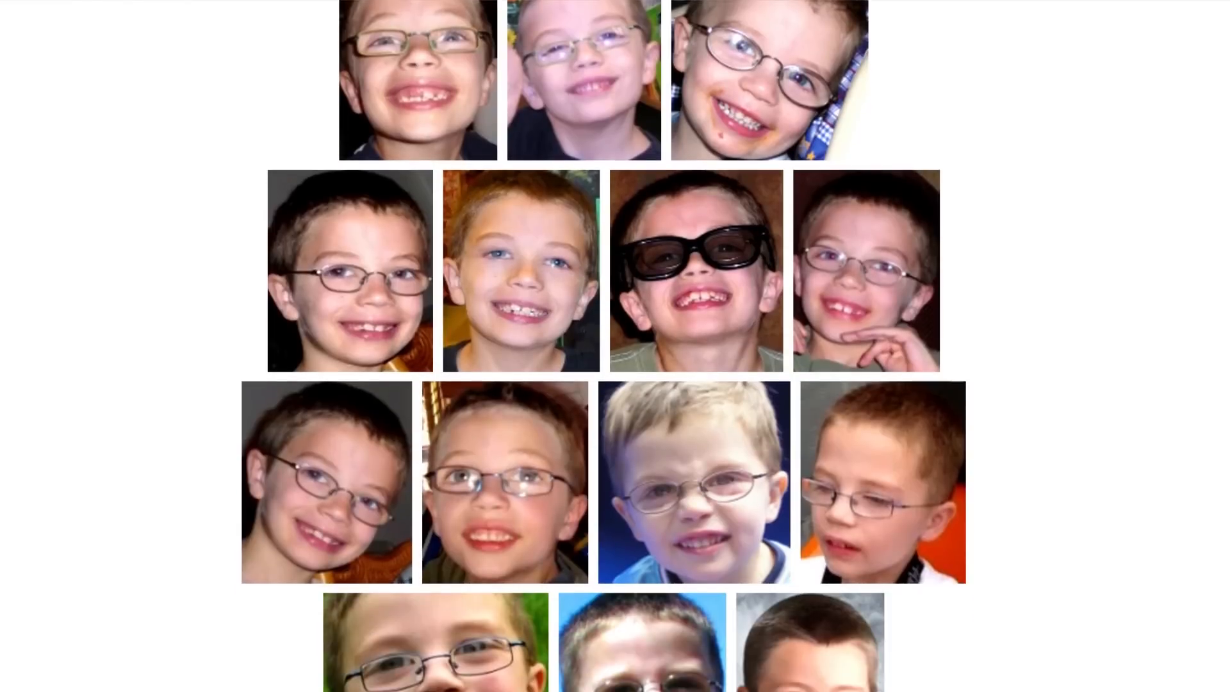
{"action": "scroll", "scroll_direction": "down", "scroll_amount": 3}
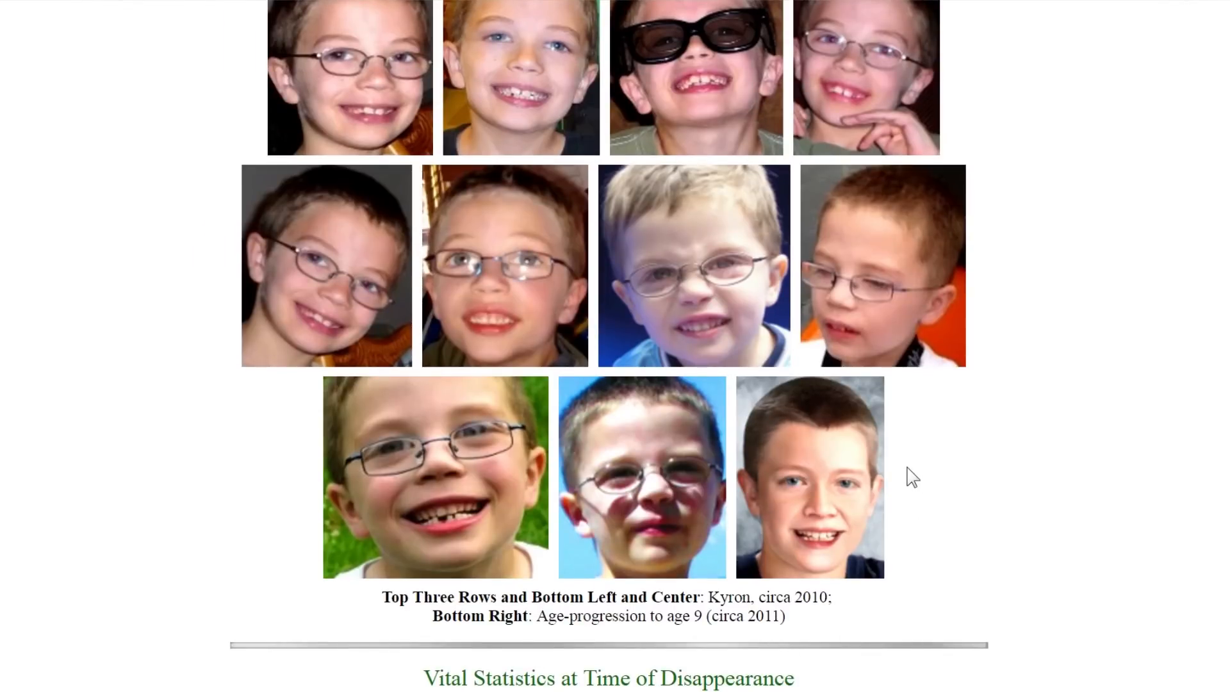
{"action": "mouse_move", "coordinate": [855, 551]}
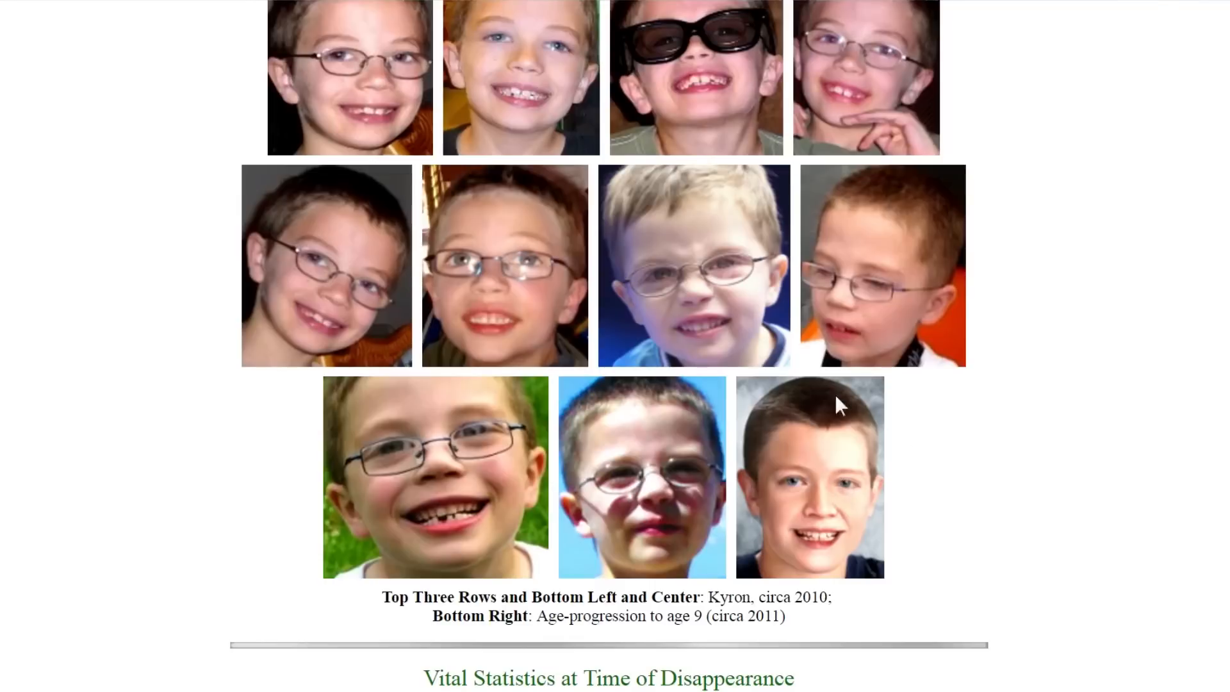
{"action": "mouse_move", "coordinate": [939, 511]}
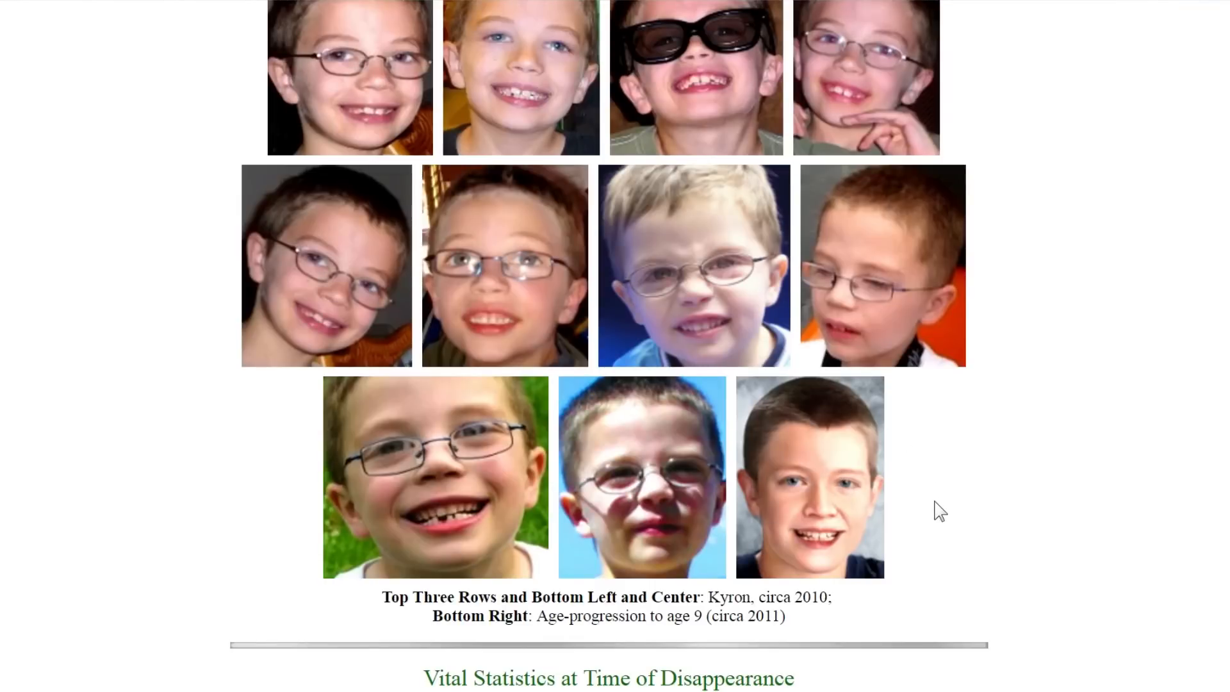
{"action": "scroll", "scroll_direction": "down", "scroll_amount": 3}
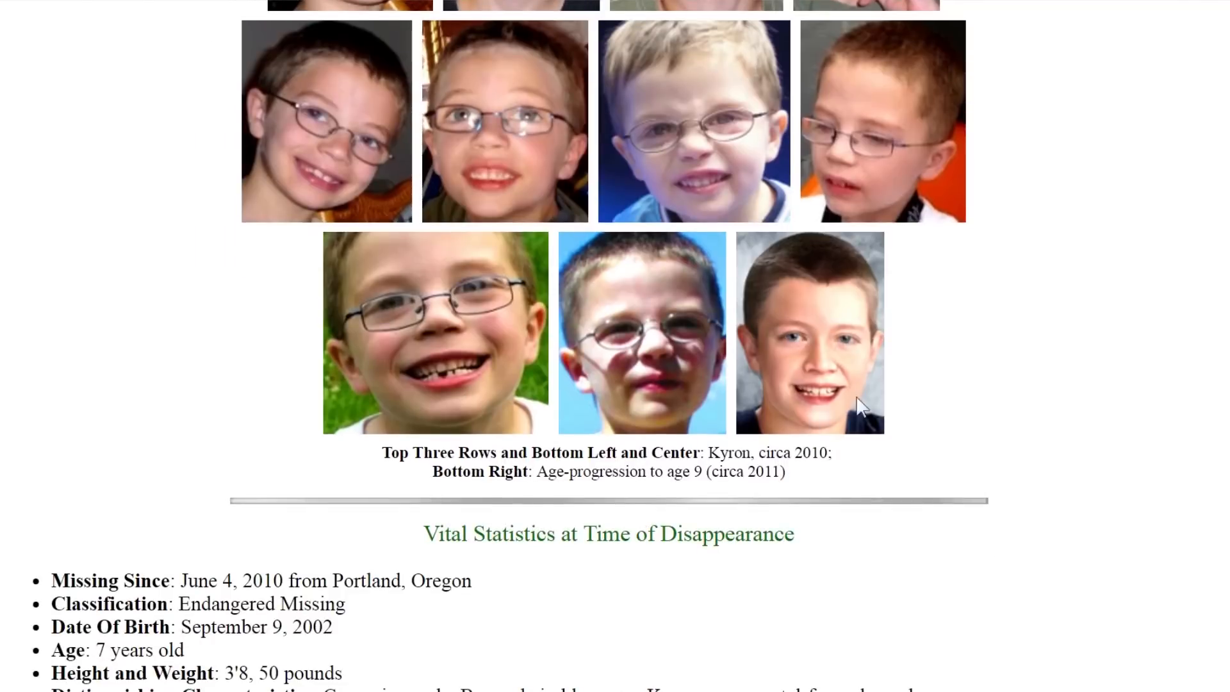
{"action": "scroll", "scroll_direction": "down", "scroll_amount": 3}
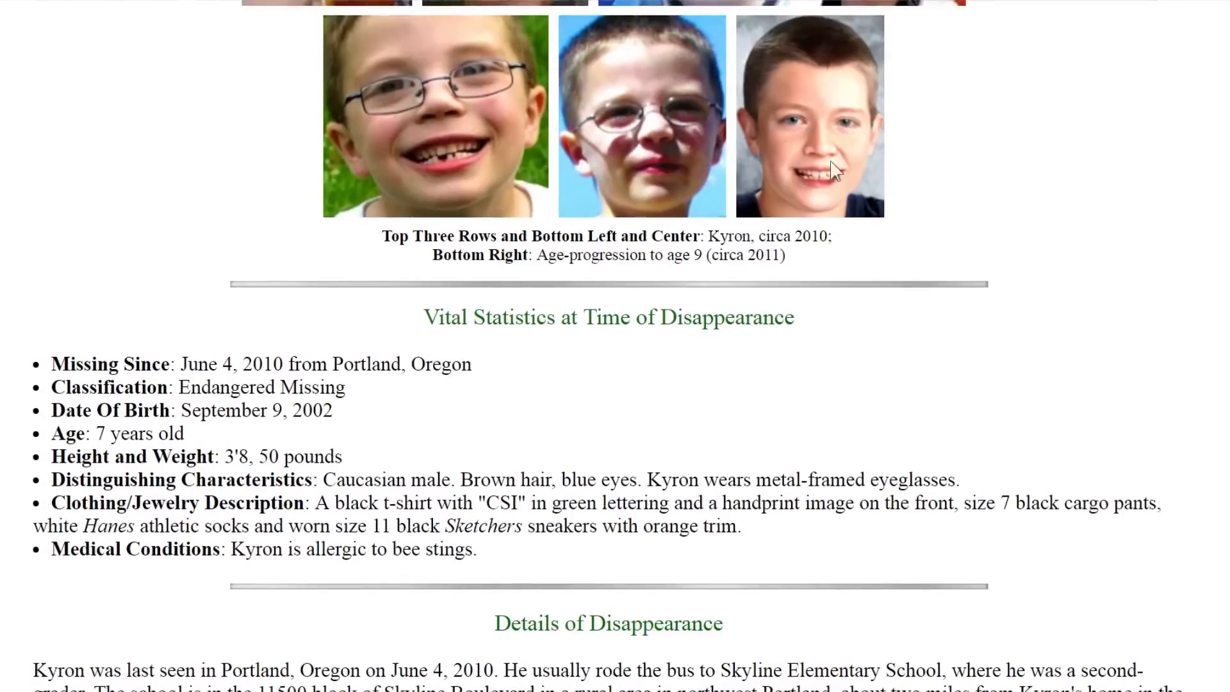
{"action": "scroll", "scroll_direction": "down", "scroll_amount": 3}
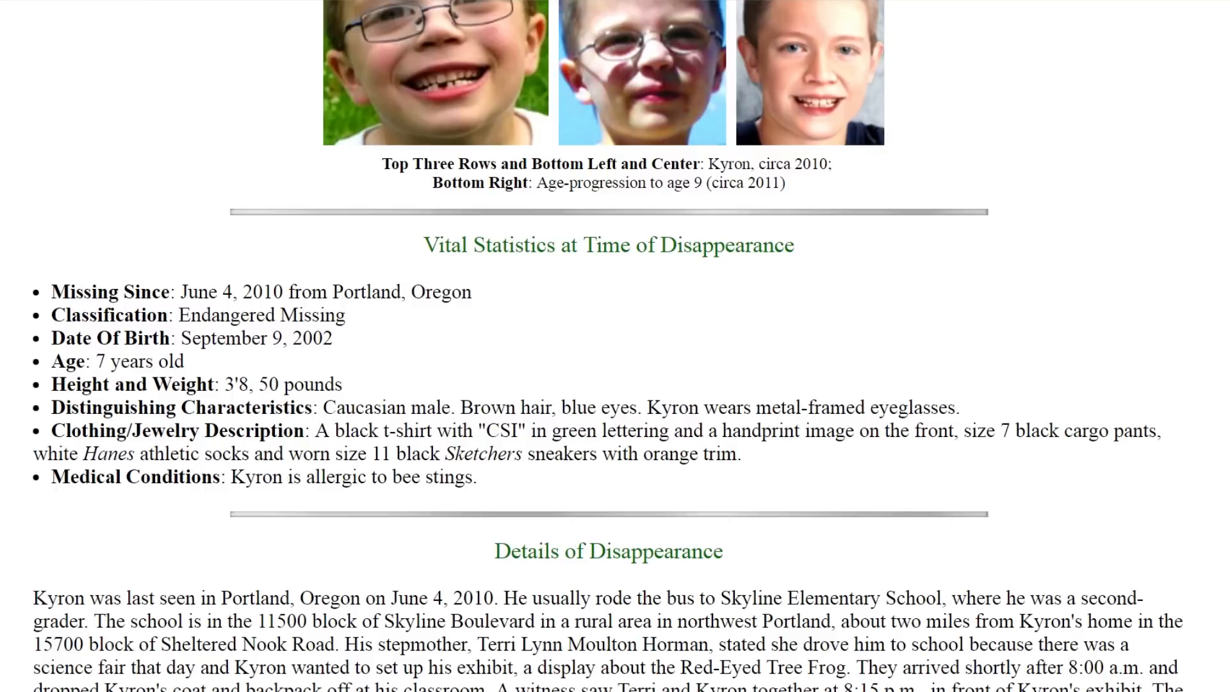
{"action": "scroll", "scroll_direction": "down", "scroll_amount": 3}
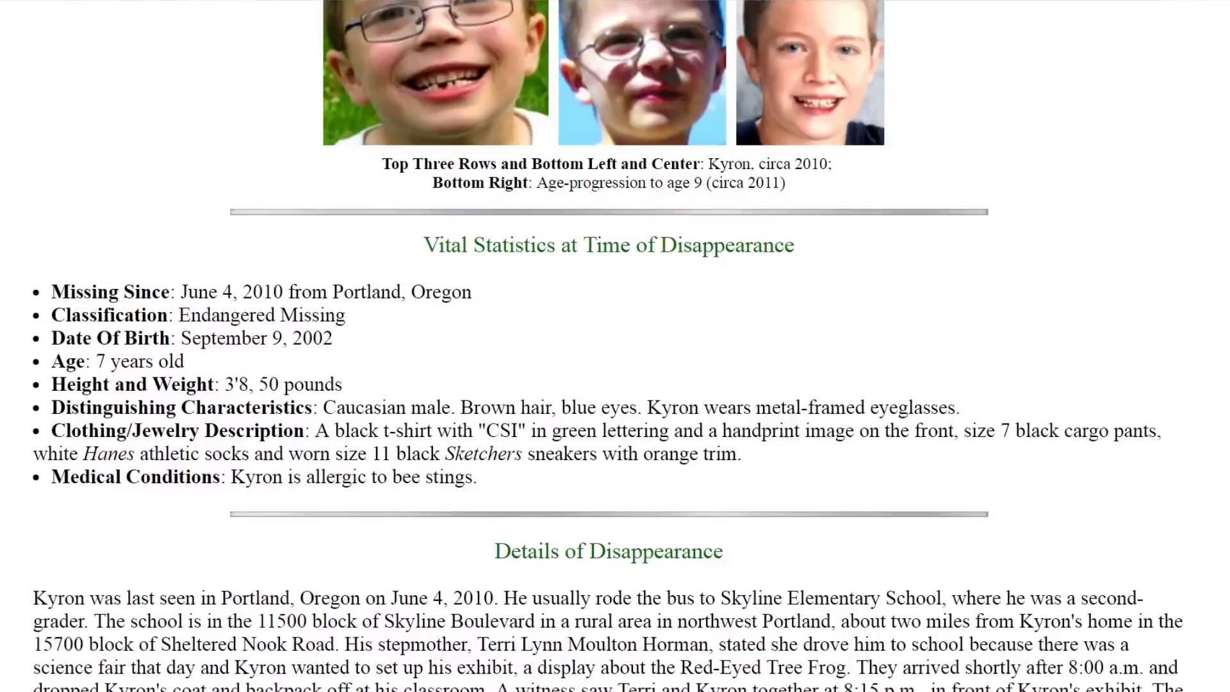
{"action": "scroll", "scroll_direction": "down", "scroll_amount": 3}
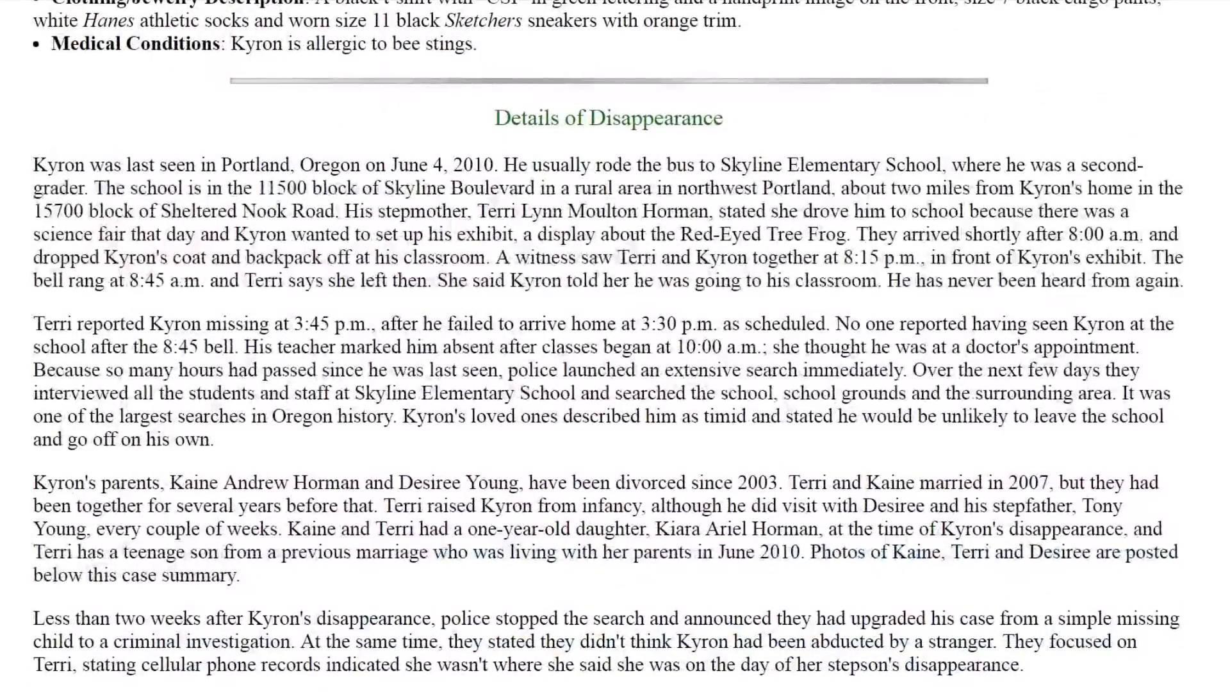